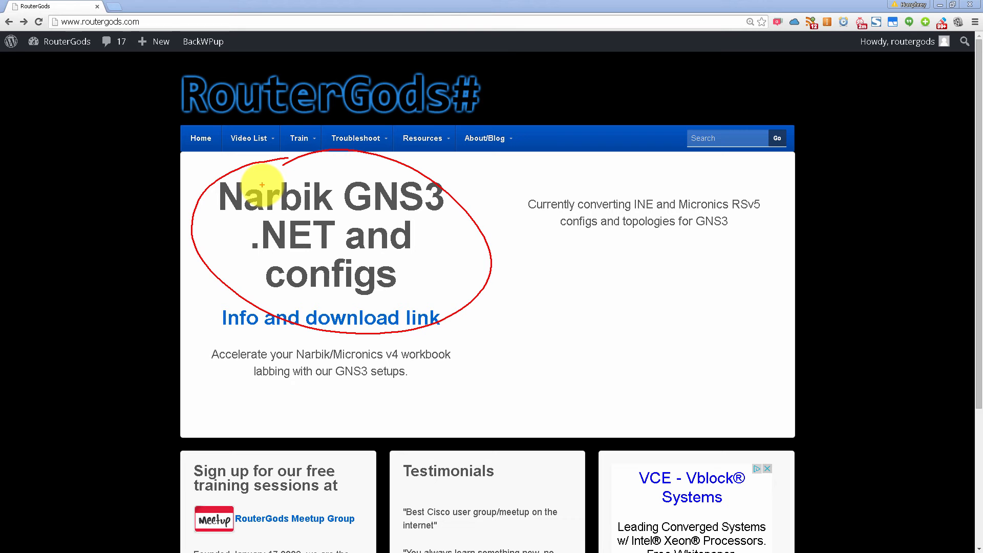
mouse_move(527, 274)
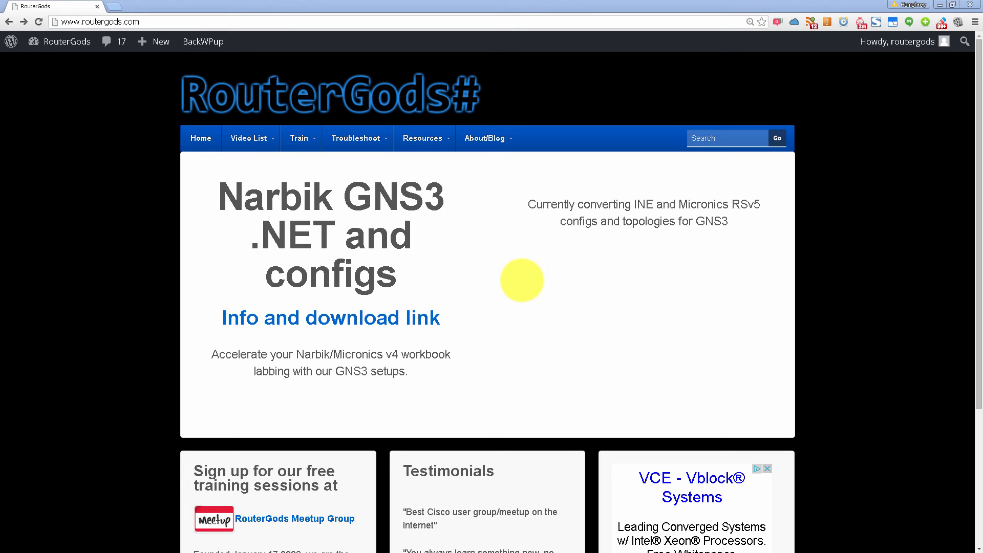
mouse_move(385, 141)
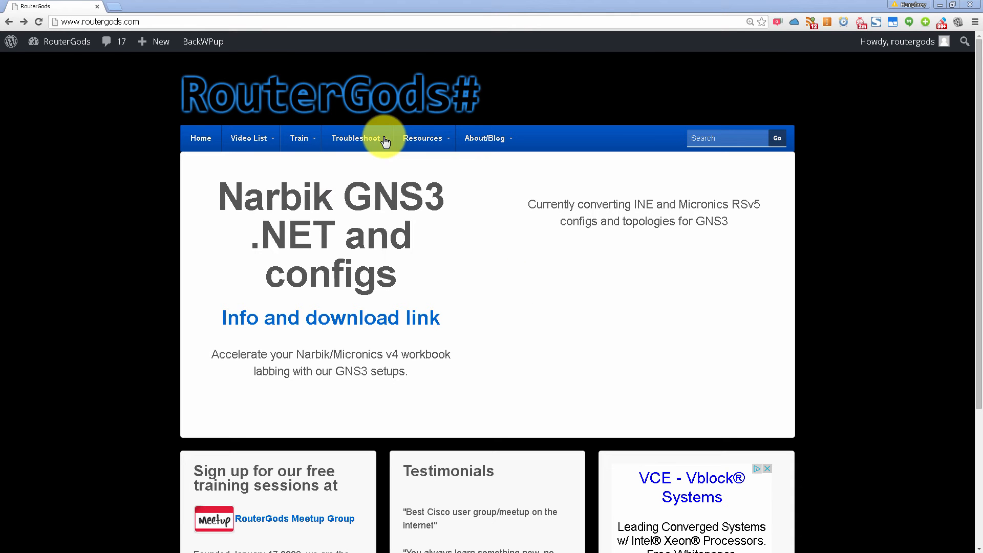
mouse_move(382, 141)
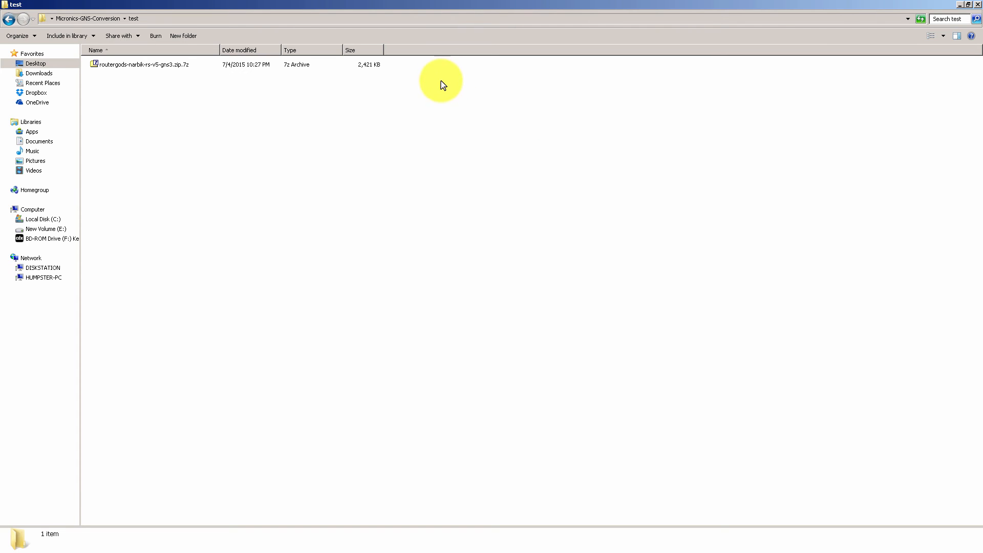
mouse_move(496, 86)
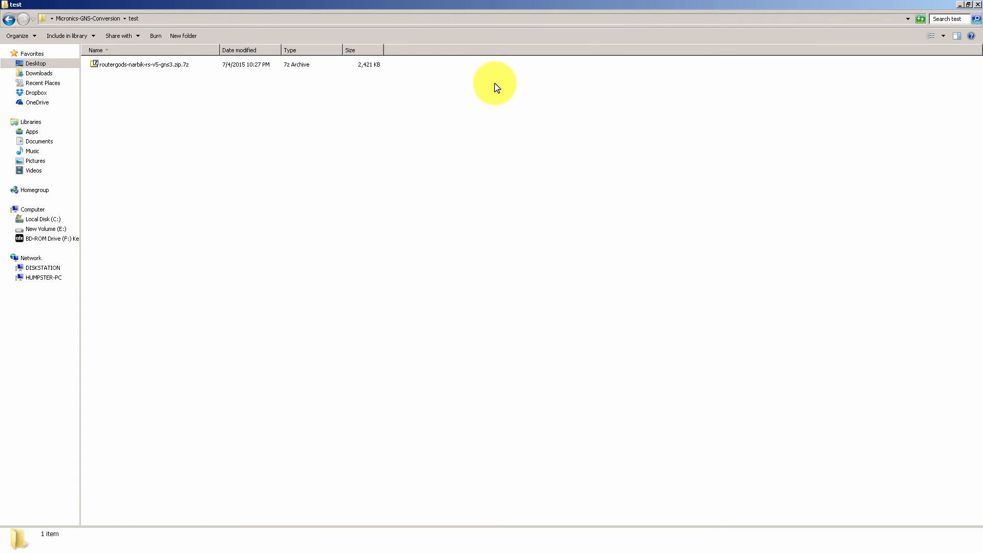
Extract the Narbik v5 .7z archive into the current test folder with 7-Zip
click(142, 65)
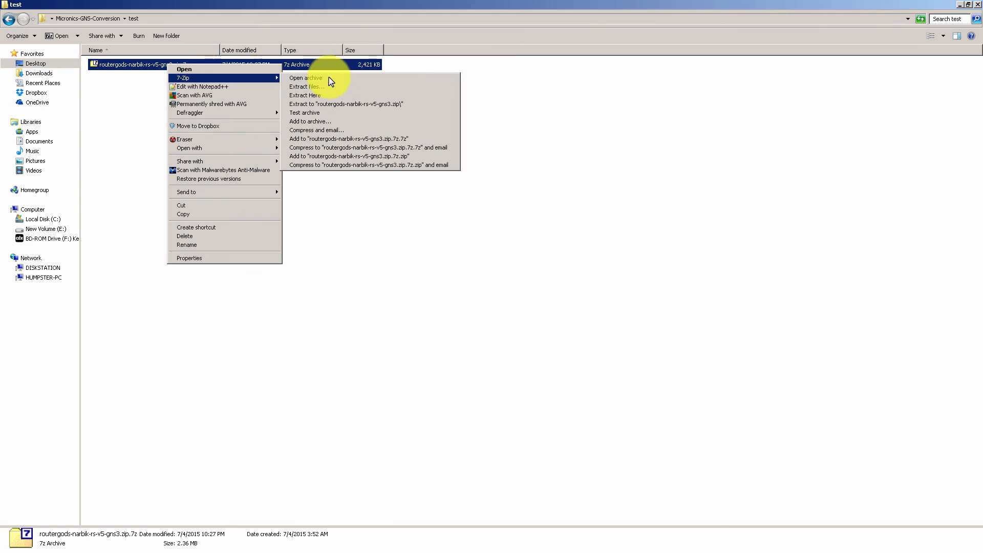
mouse_move(352, 87)
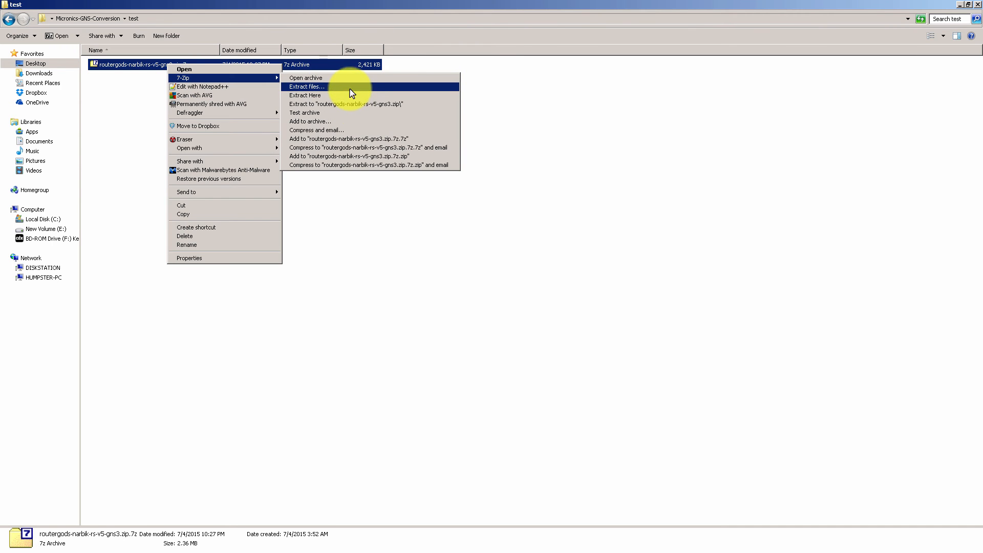
click(306, 86)
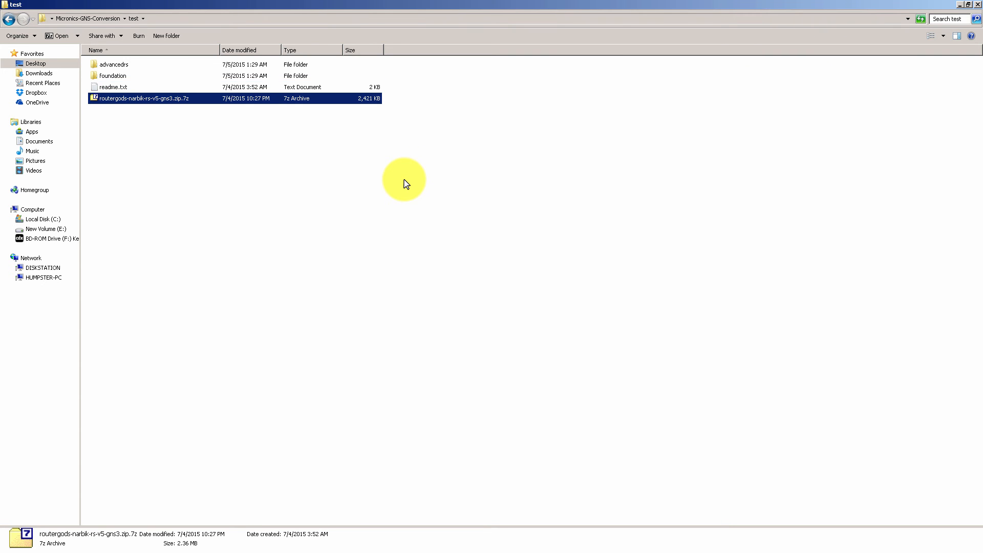
click(111, 76)
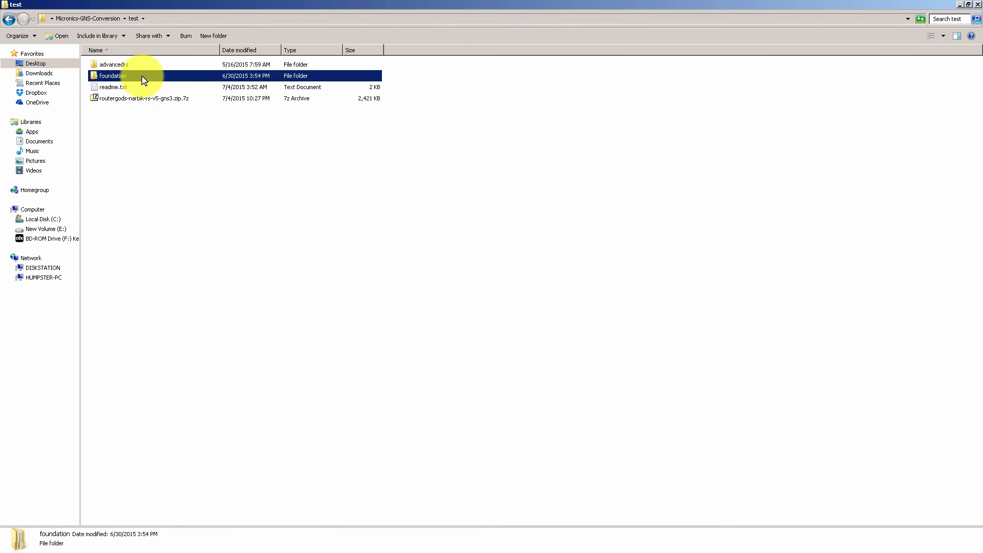
click(114, 64)
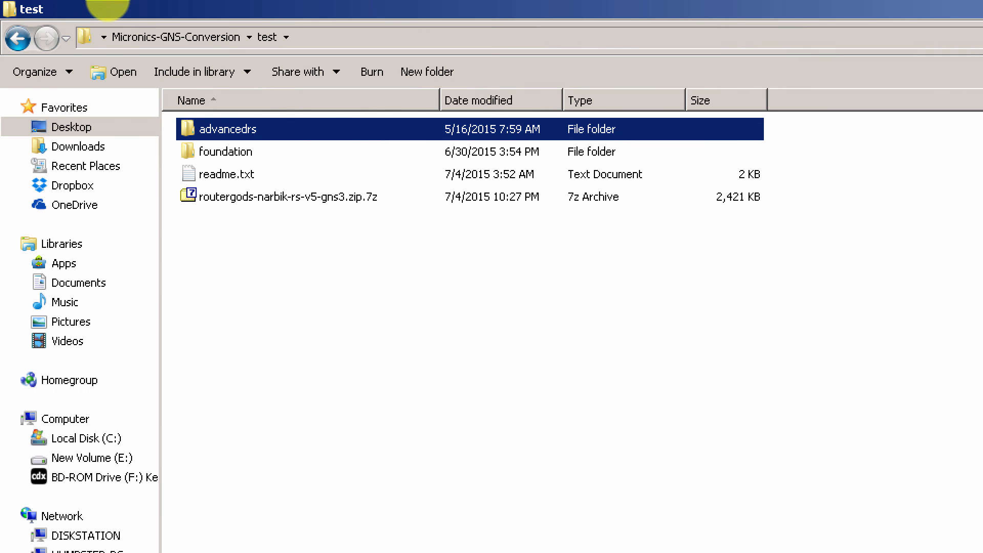
double_click(227, 151)
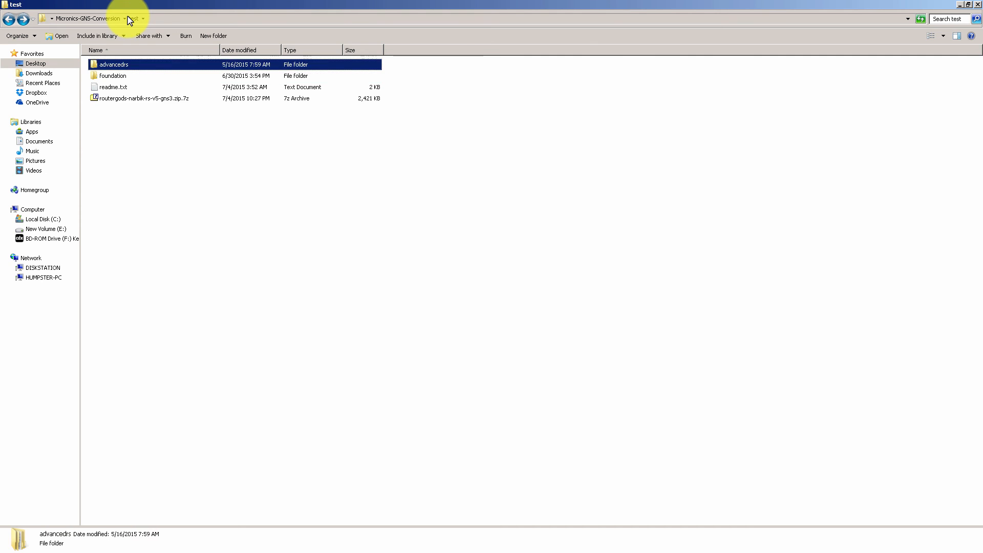
double_click(114, 64)
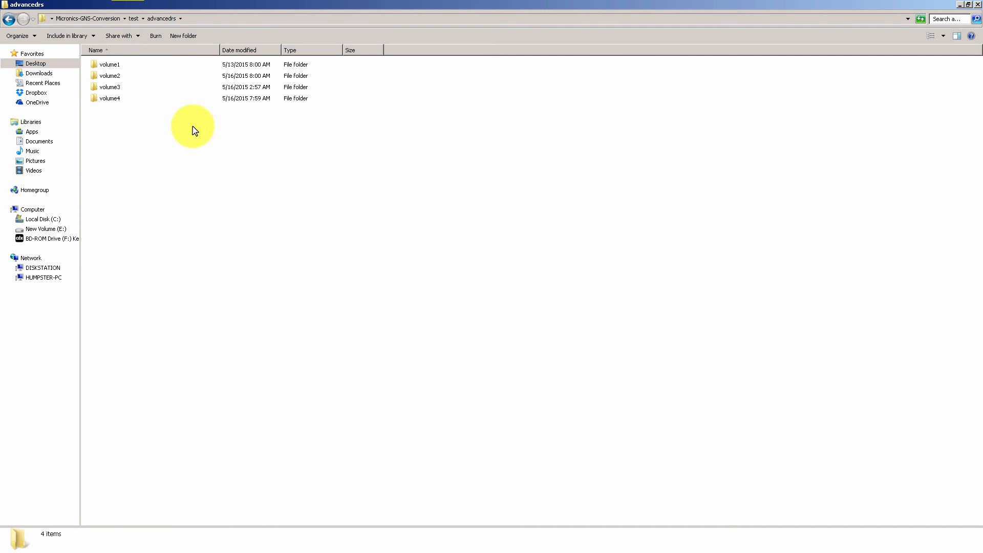
mouse_move(120, 94)
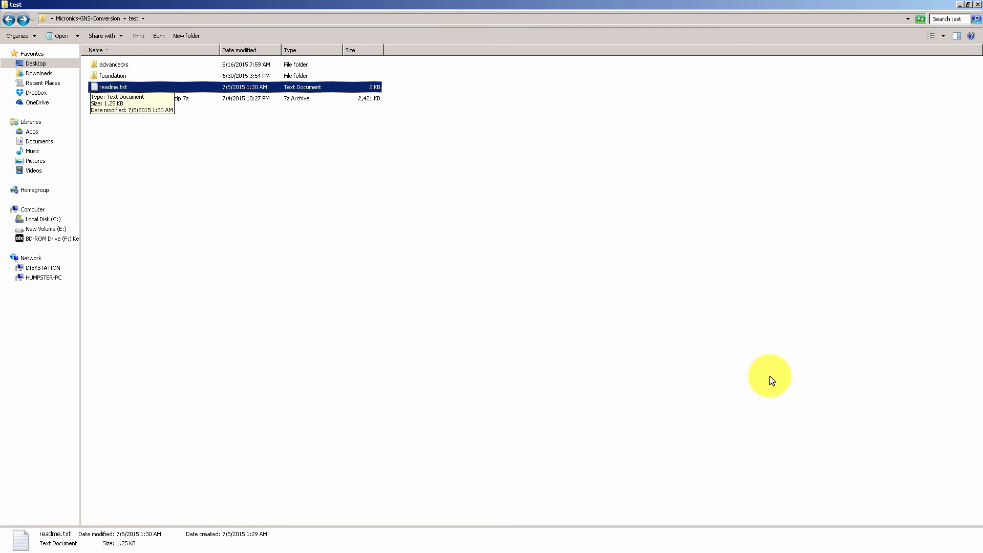
mouse_move(140, 92)
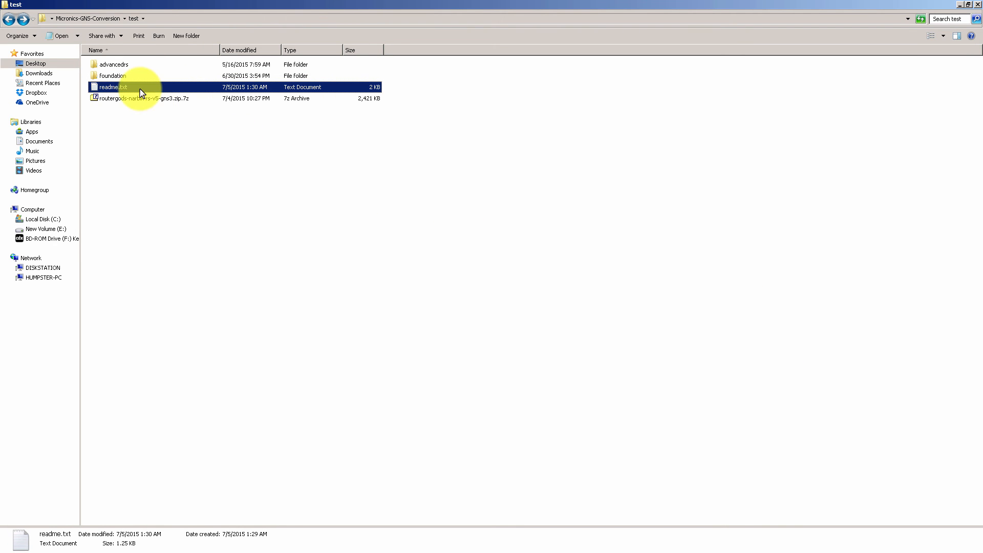
Browse into foundation\volume2\section8-bgp\lab2-new to reach lab2.gns3
double_click(112, 75)
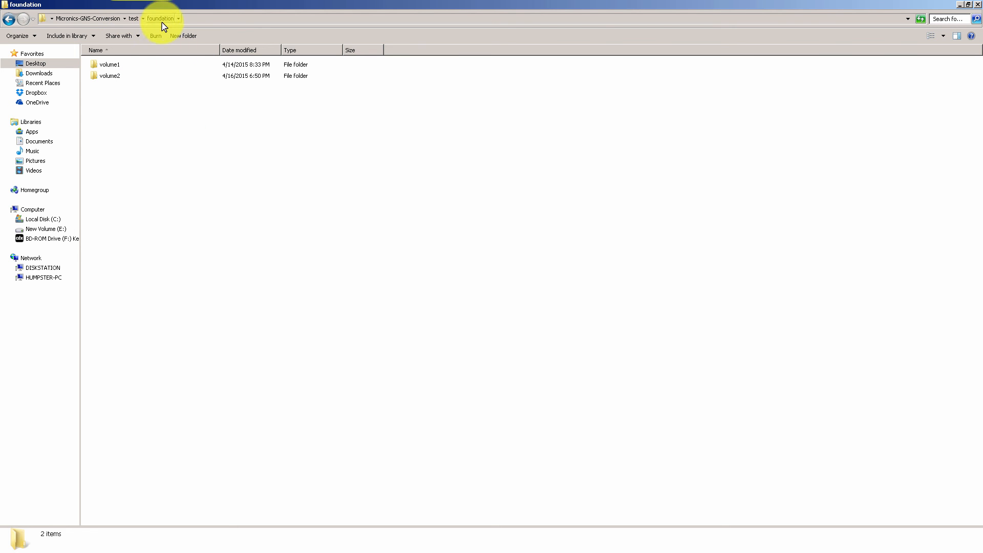
double_click(109, 75)
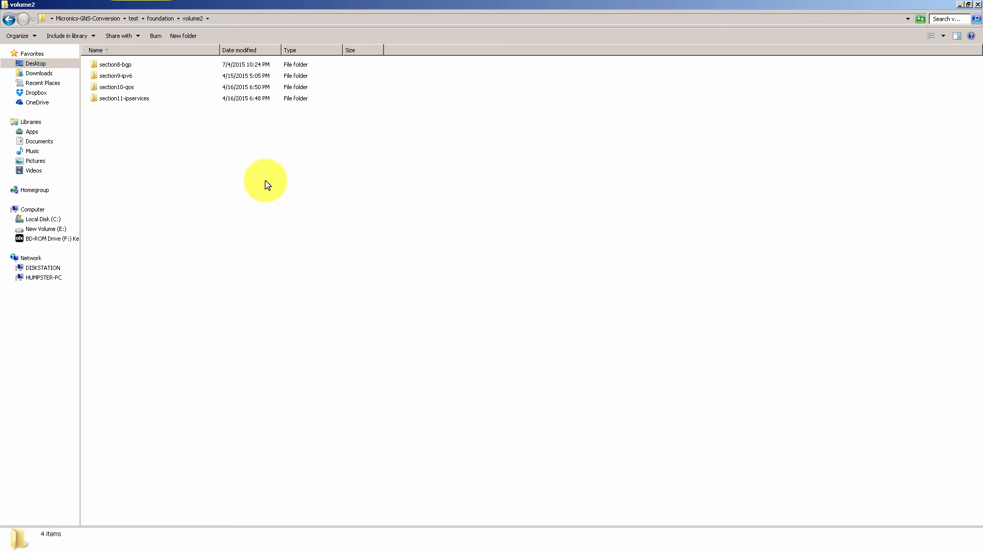
click(114, 64)
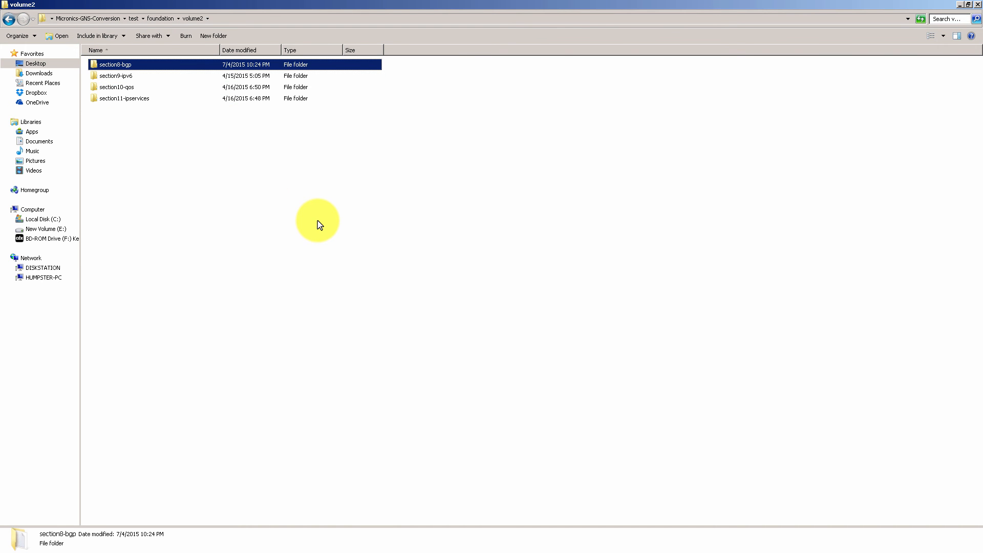
double_click(115, 64)
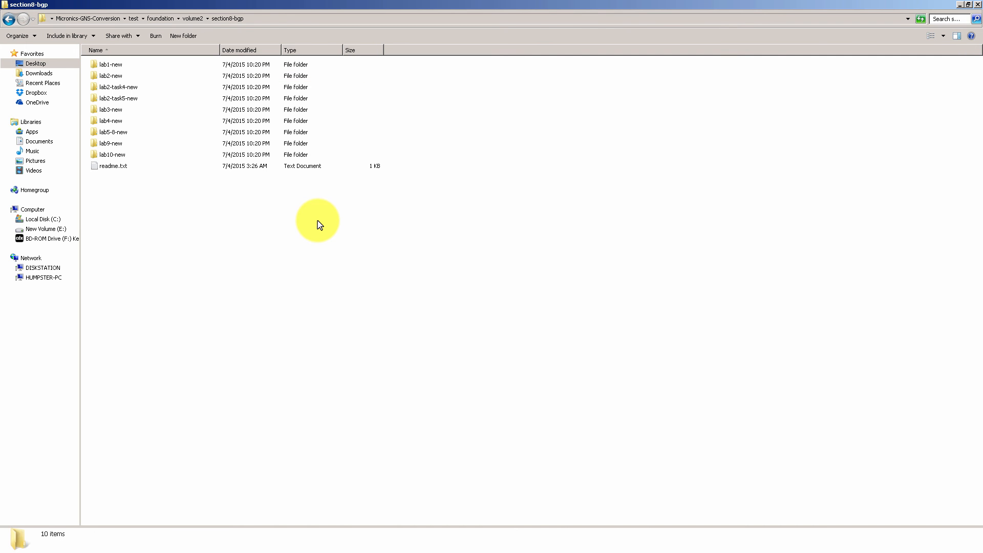
mouse_move(174, 112)
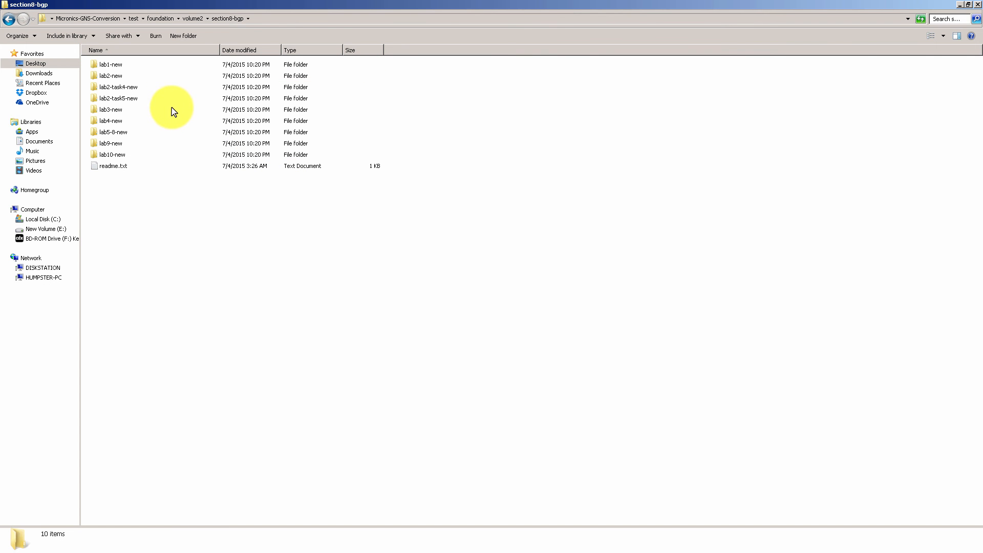
click(111, 76)
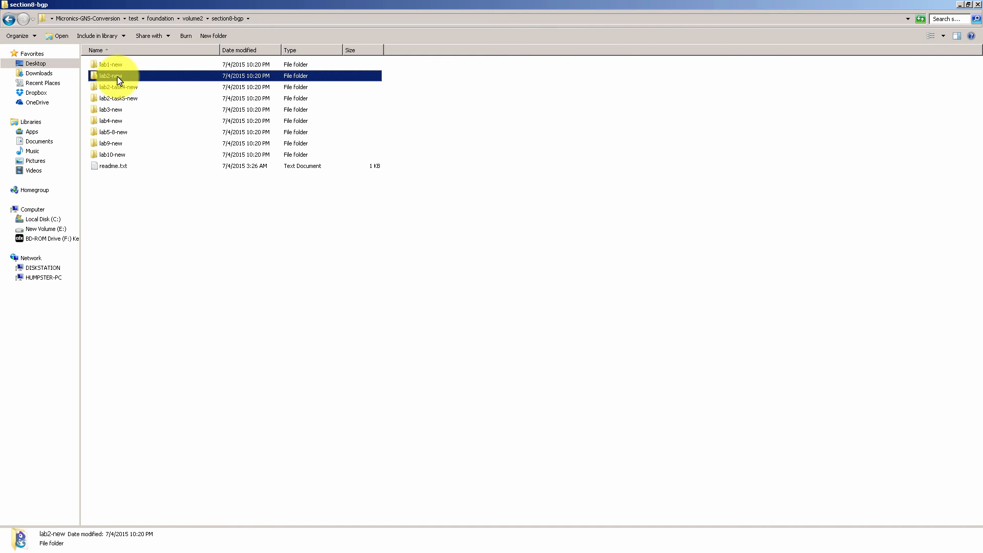
double_click(111, 75)
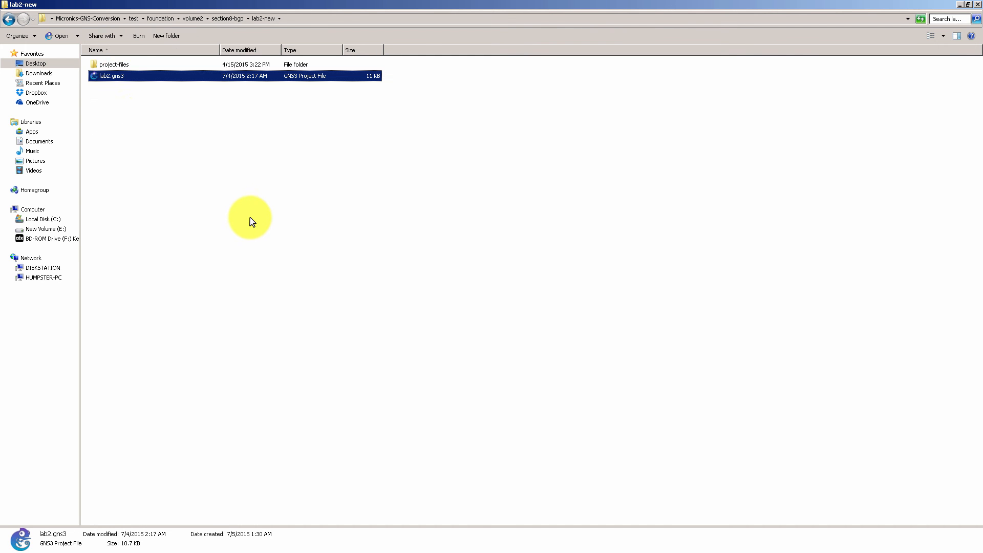
mouse_move(517, 173)
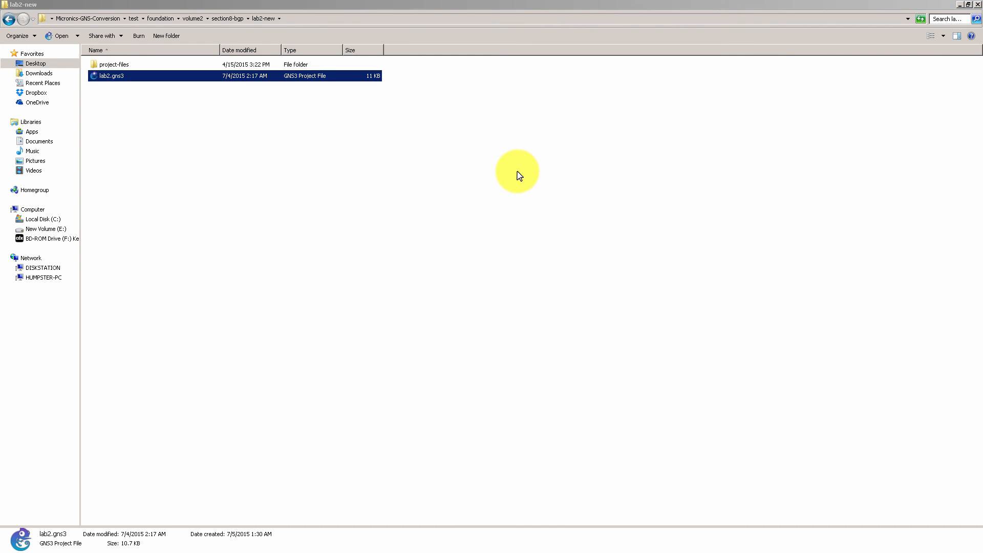
Load lab2.gns3 in GNS3, showing routers R1, R2 and R3
double_click(112, 75)
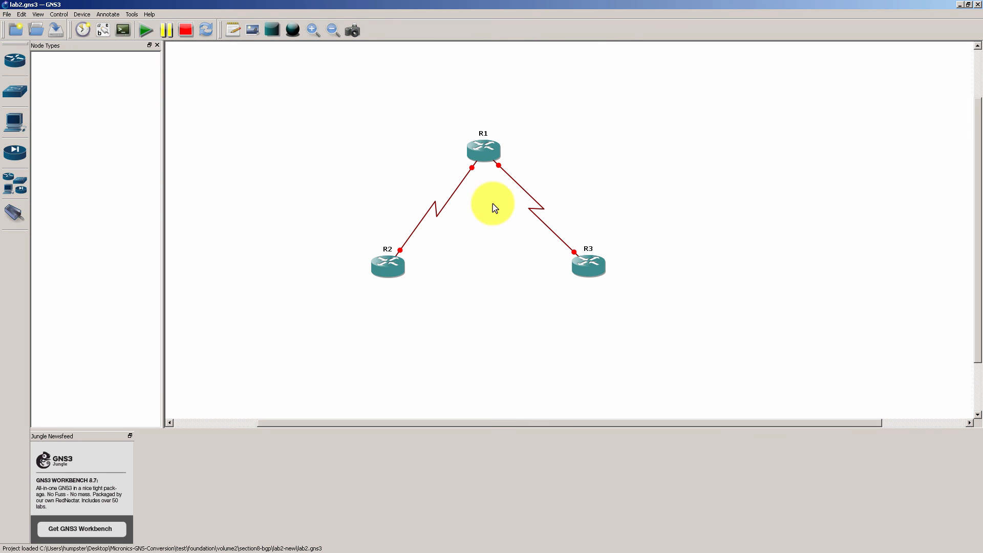
mouse_move(145, 29)
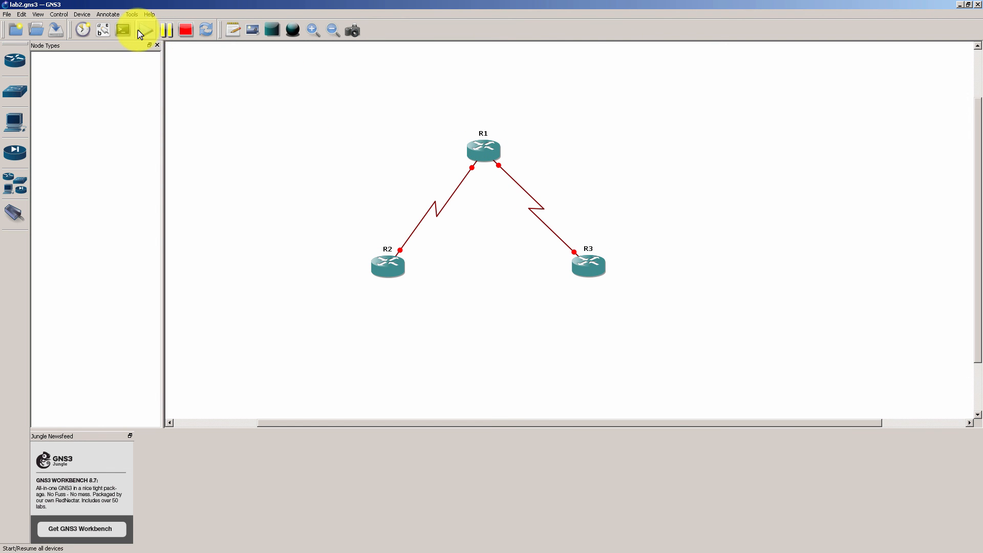
Start all devices and open the router console windows
click(144, 30)
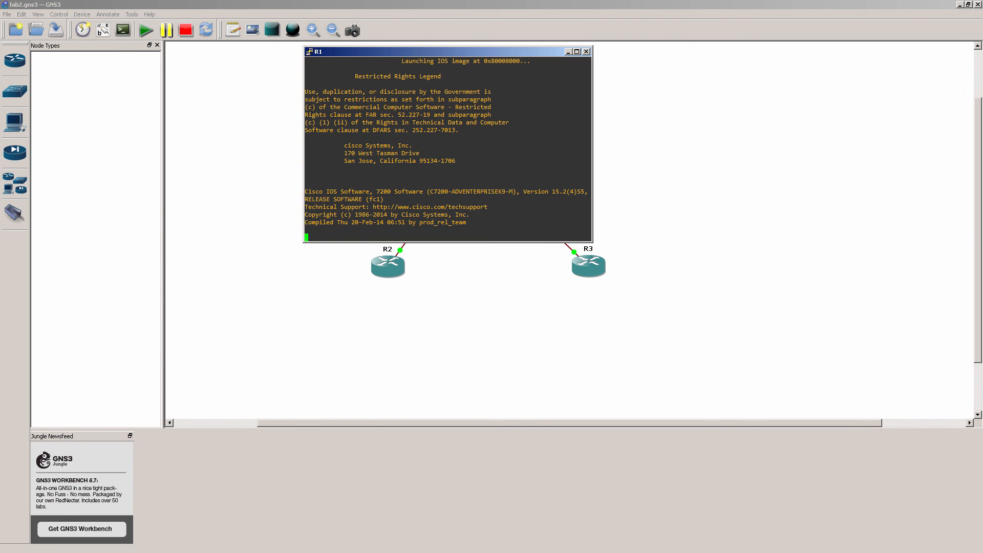
double_click(387, 264)
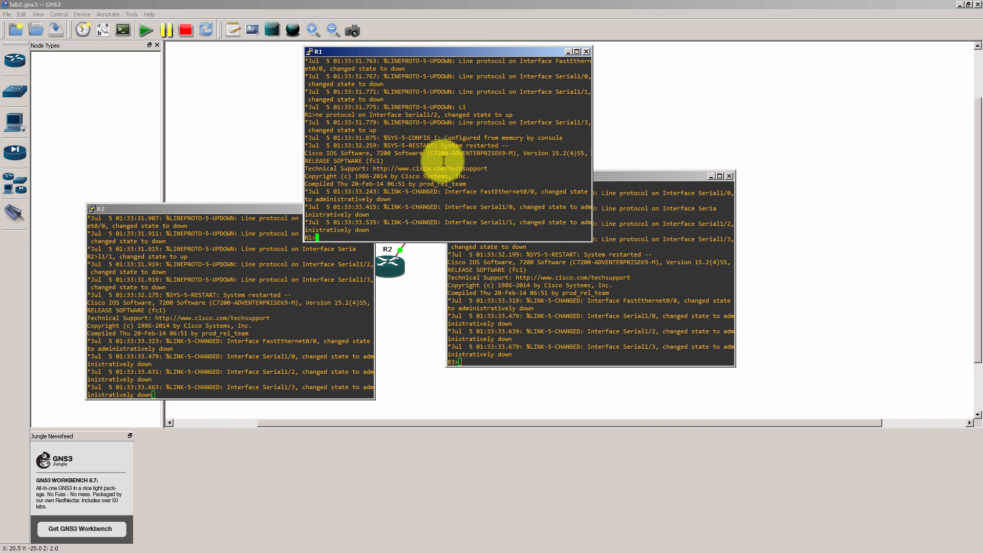
Run 'show ip int br' in R1's console to list its interface addresses
text(show ip int br)
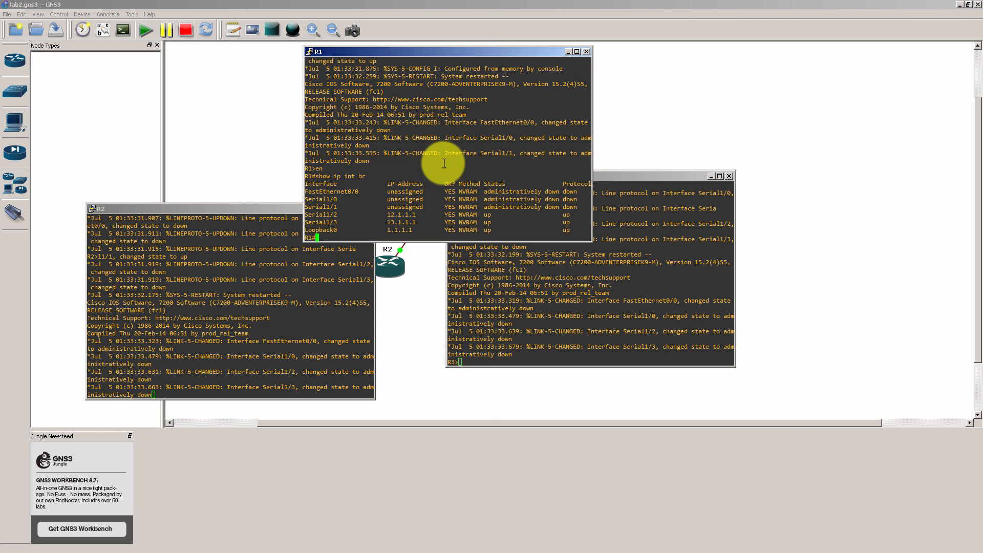
mouse_move(383, 160)
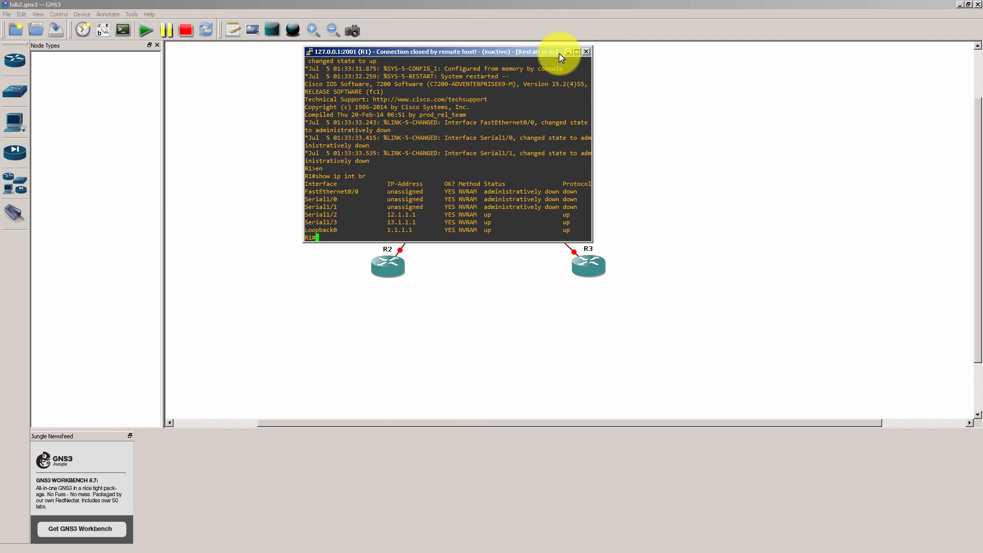
Close R1's disconnected console window
click(586, 51)
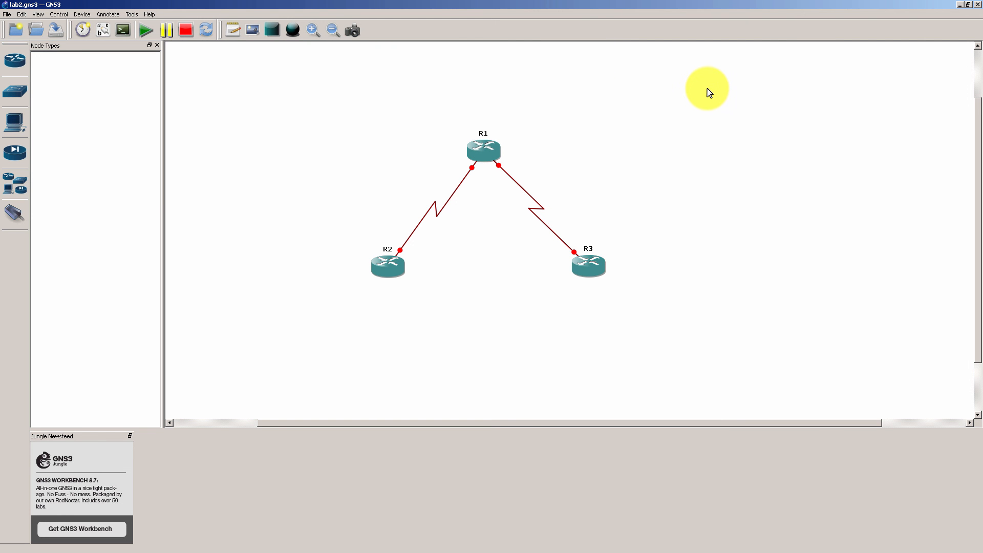
mouse_move(939, 19)
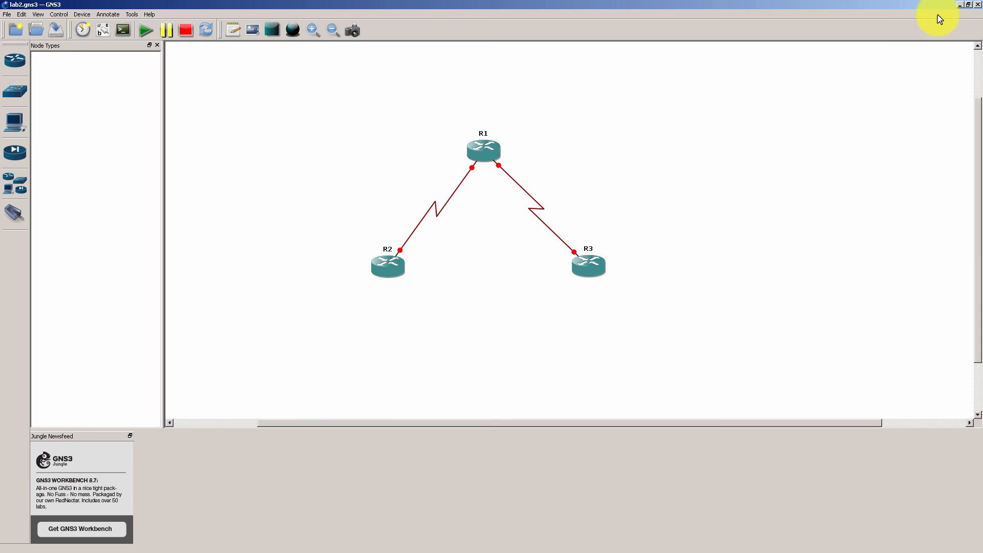